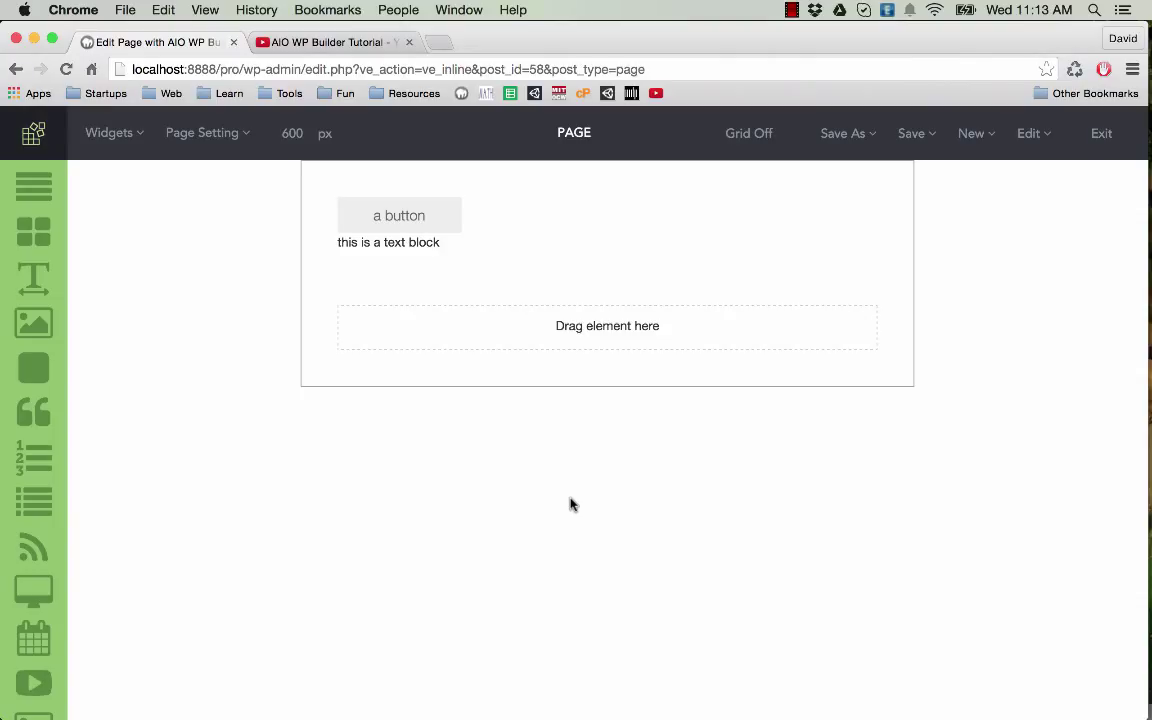
mouse_move(192, 254)
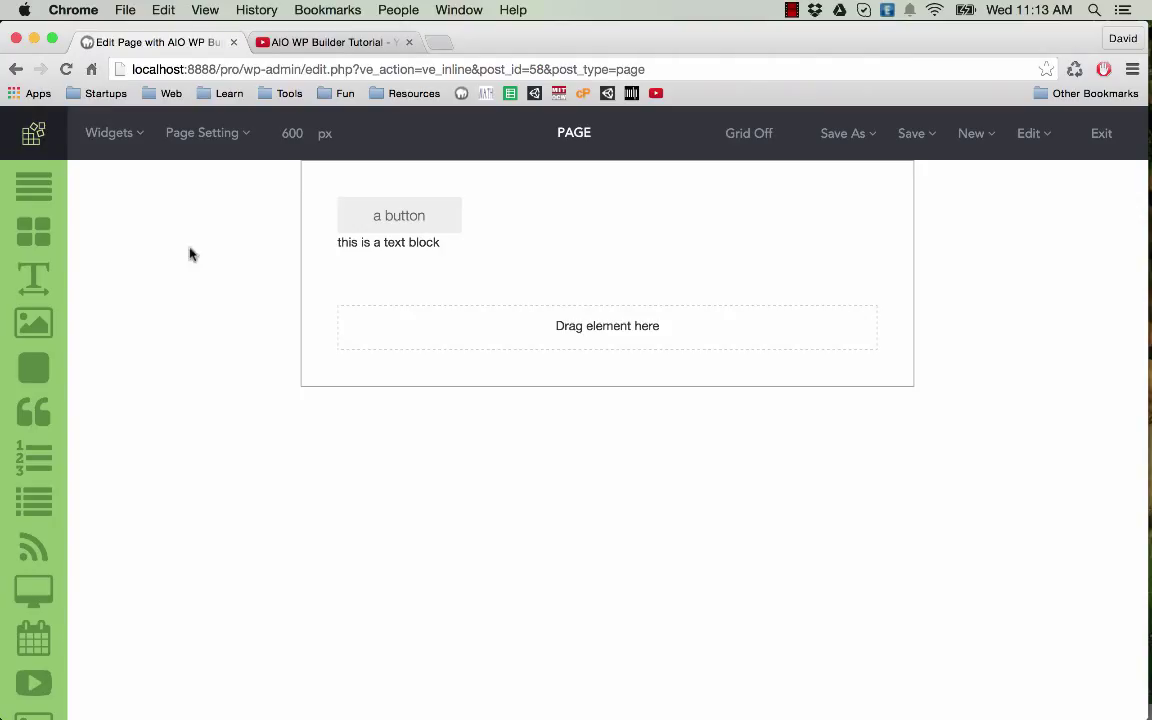
mouse_move(250, 232)
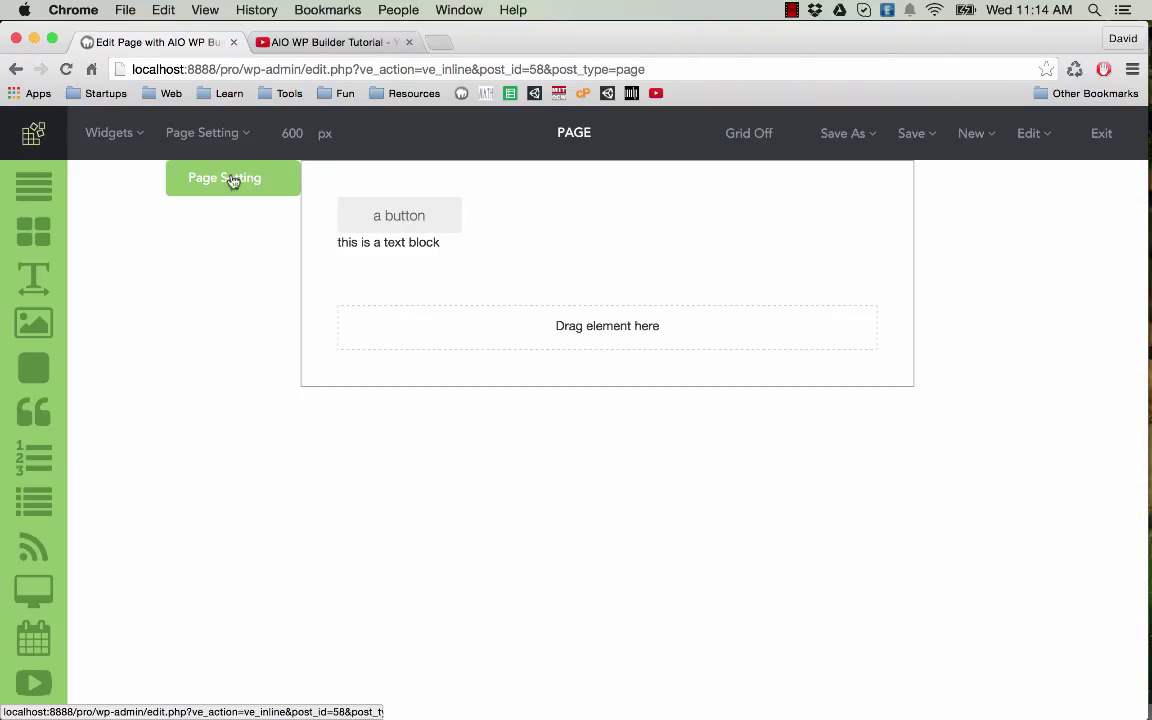
Set the page title to 'Make mochi cake' in Page Settings, leaving the slug empty
left_click(224, 176)
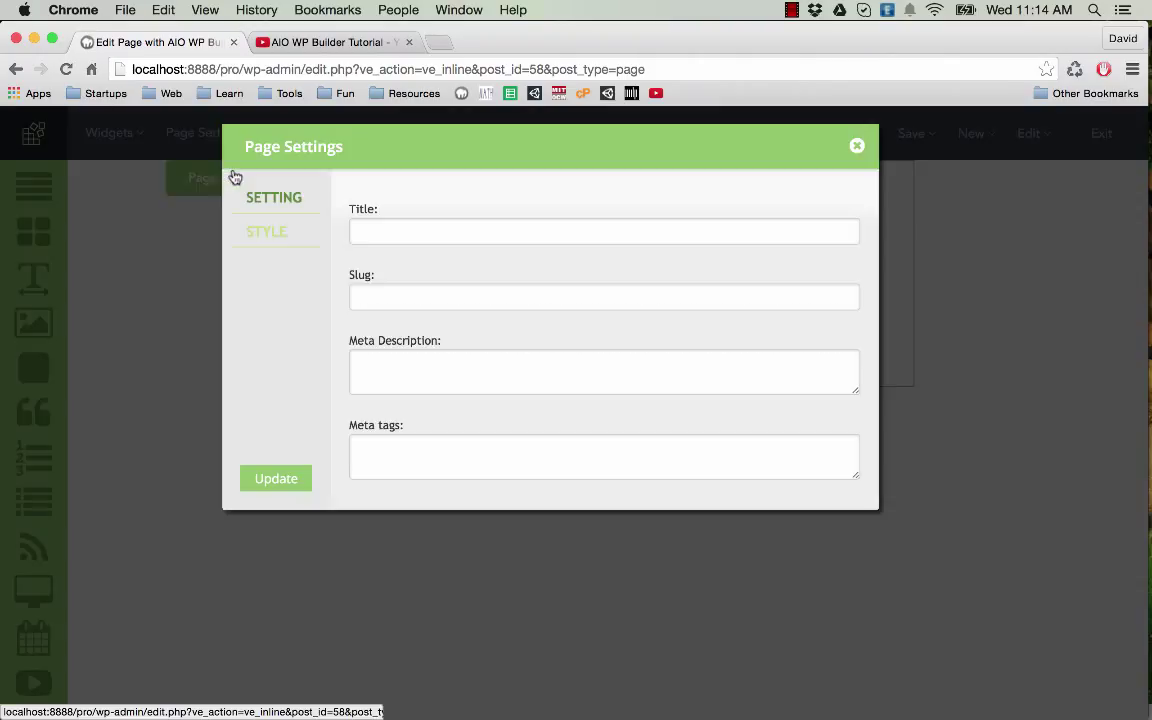
left_click(604, 232)
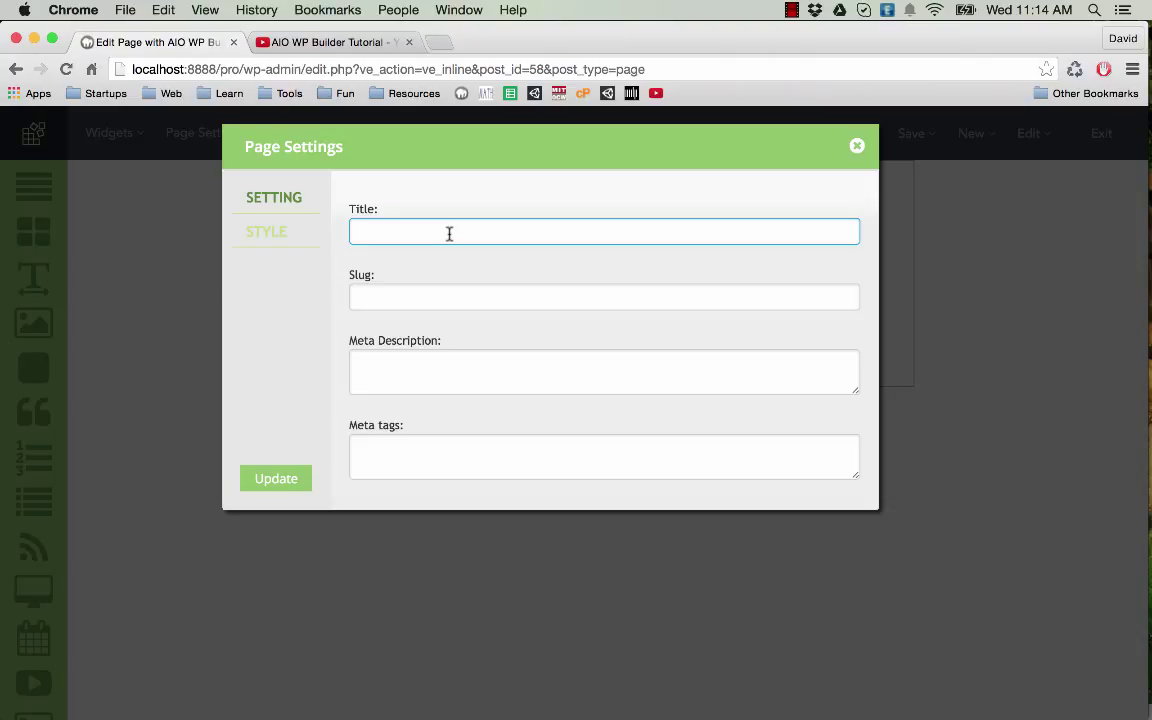
type("Make m")
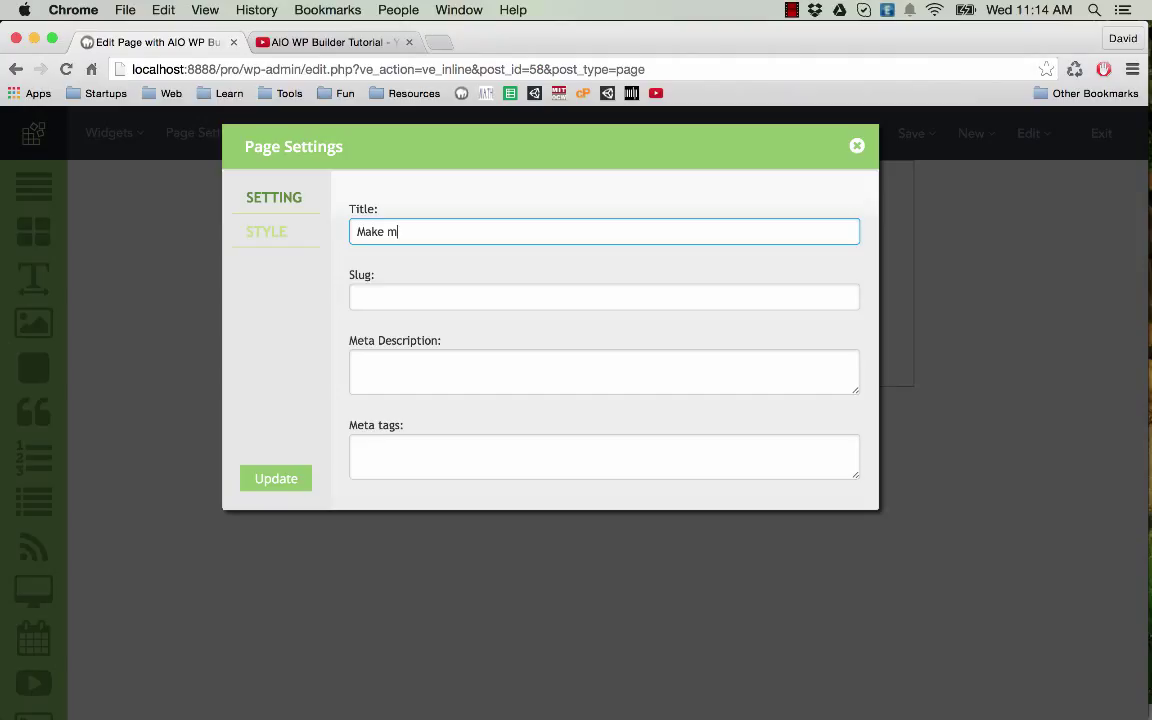
type("ochi cake")
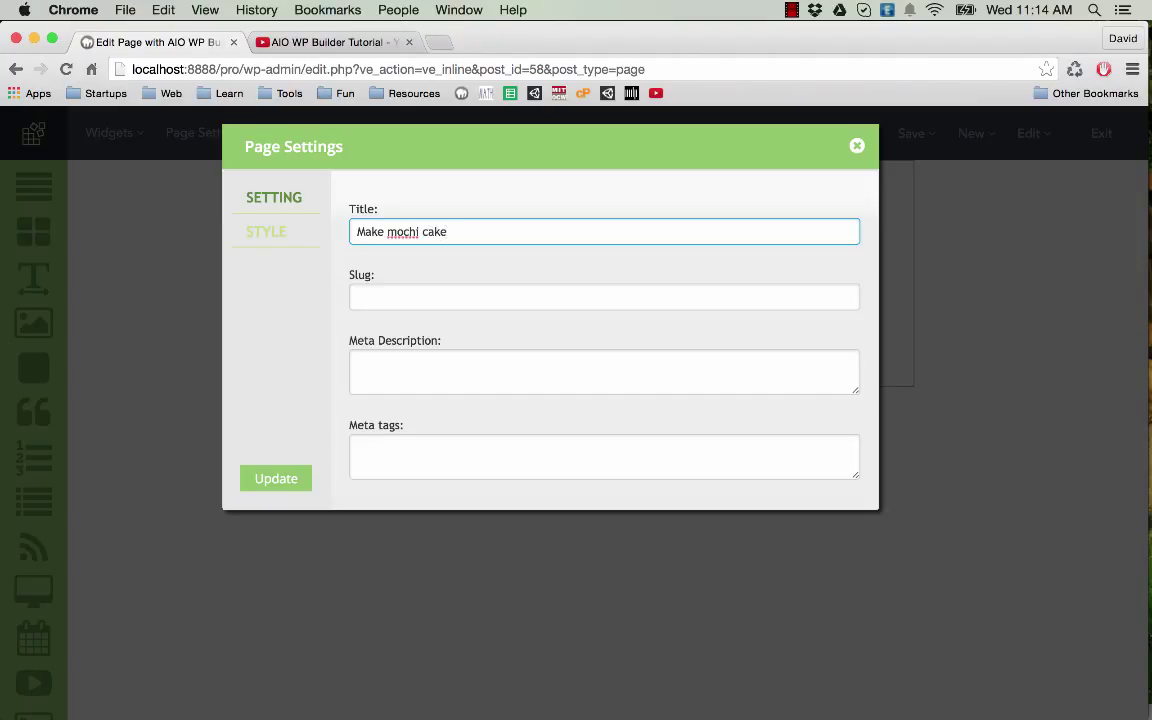
left_click(604, 296)
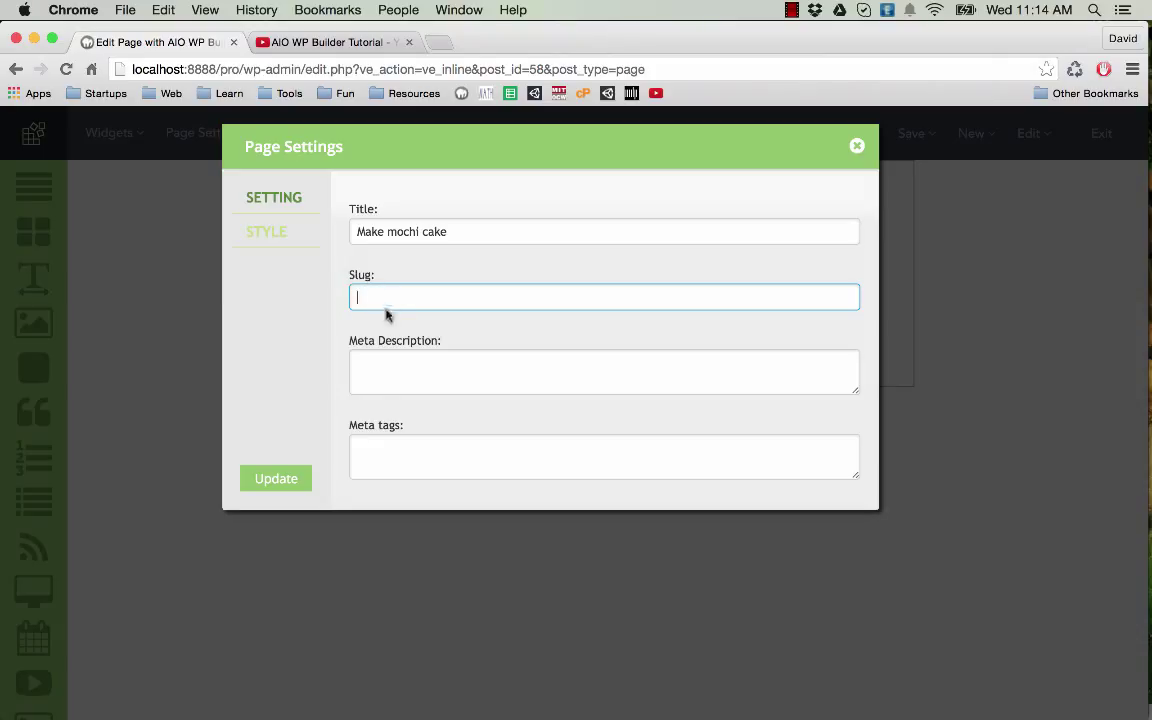
Set the meta description to 'Simple tutorial showing how to make mochi cakes'
left_click(604, 370)
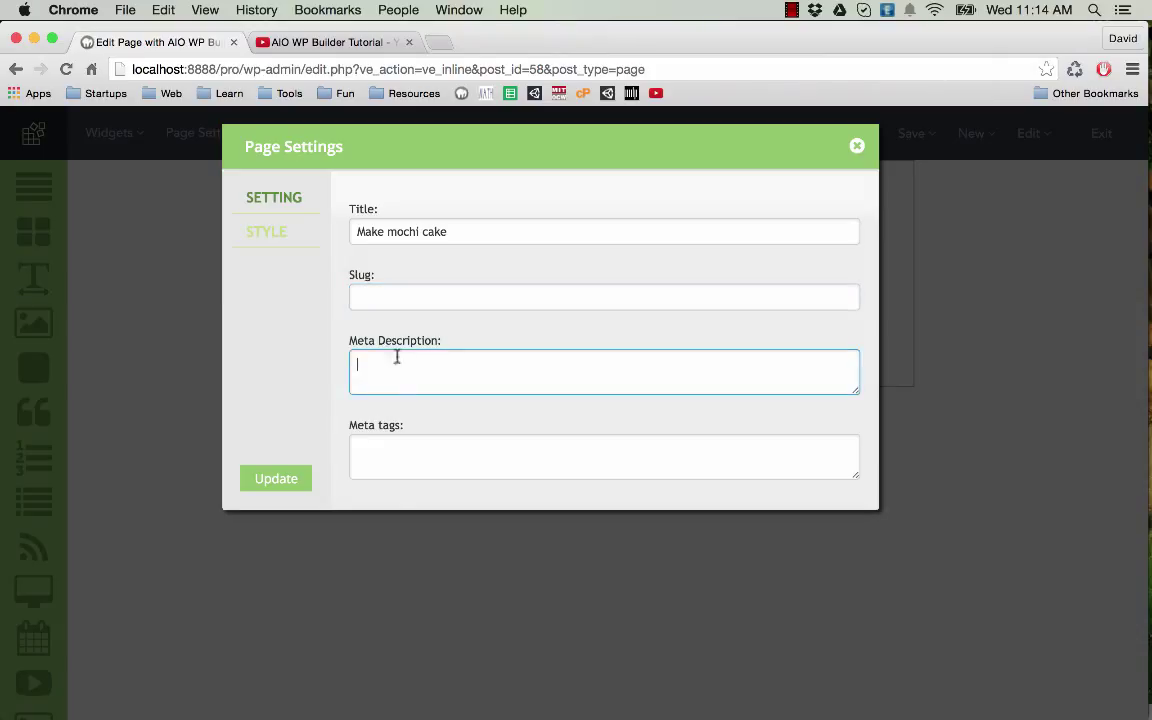
left_click(604, 456)
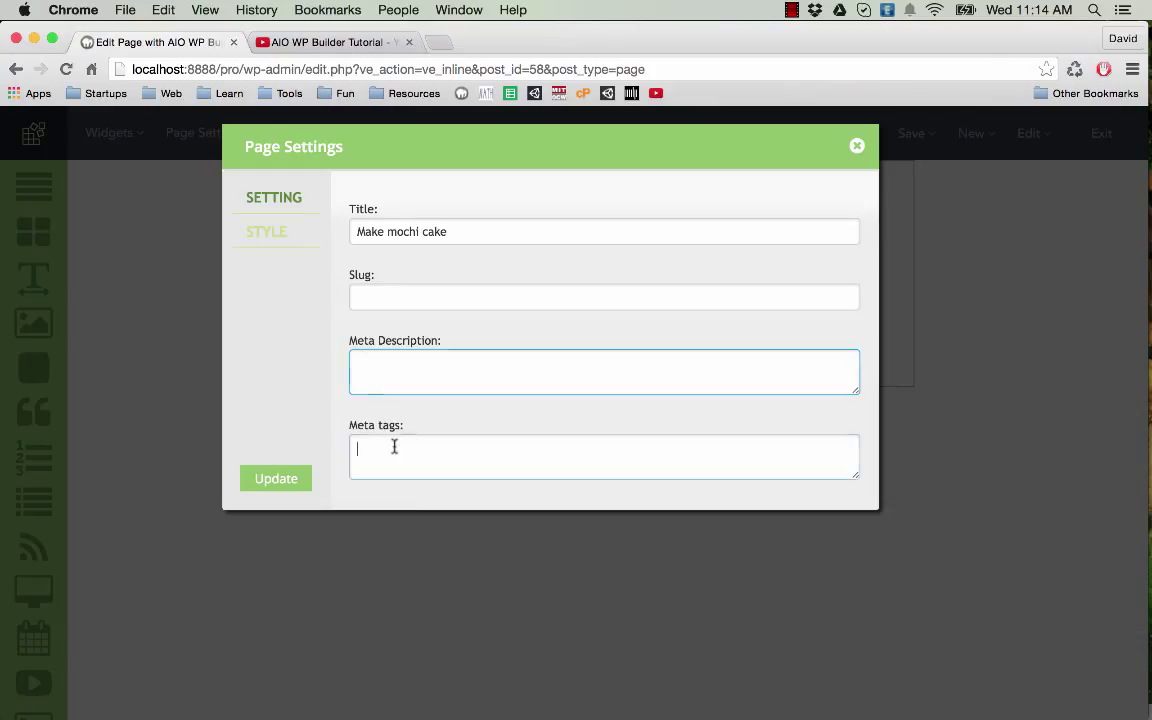
left_click(604, 370)
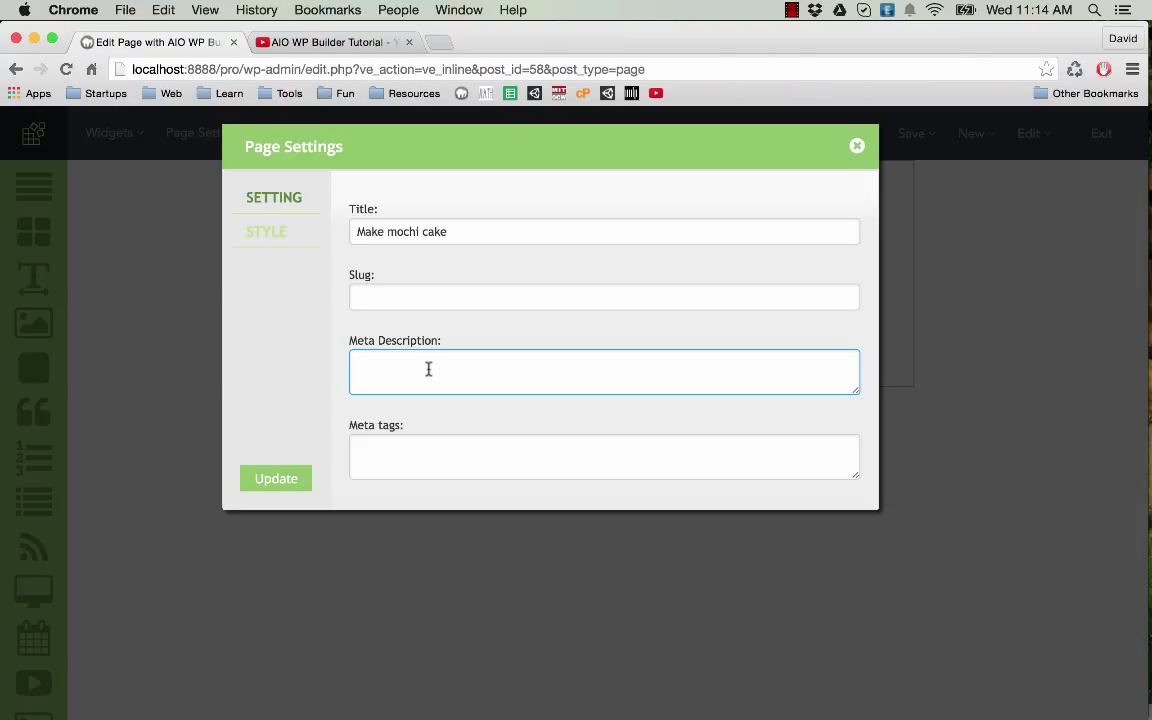
type("Simple")
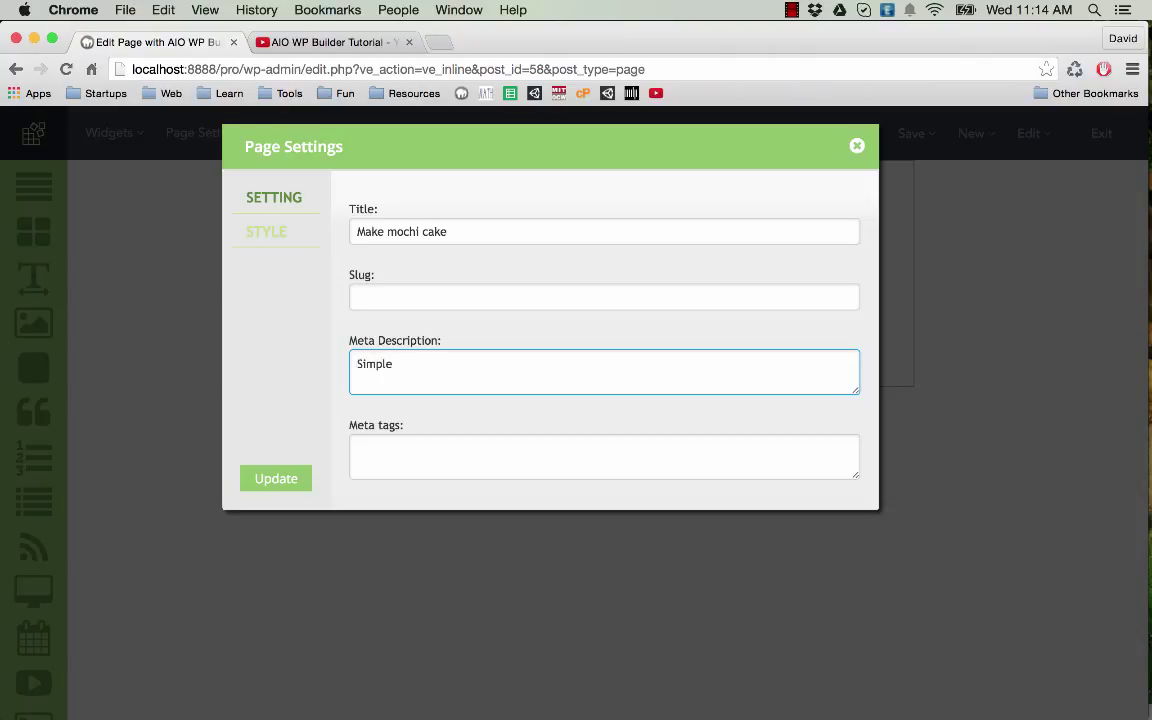
type("tut")
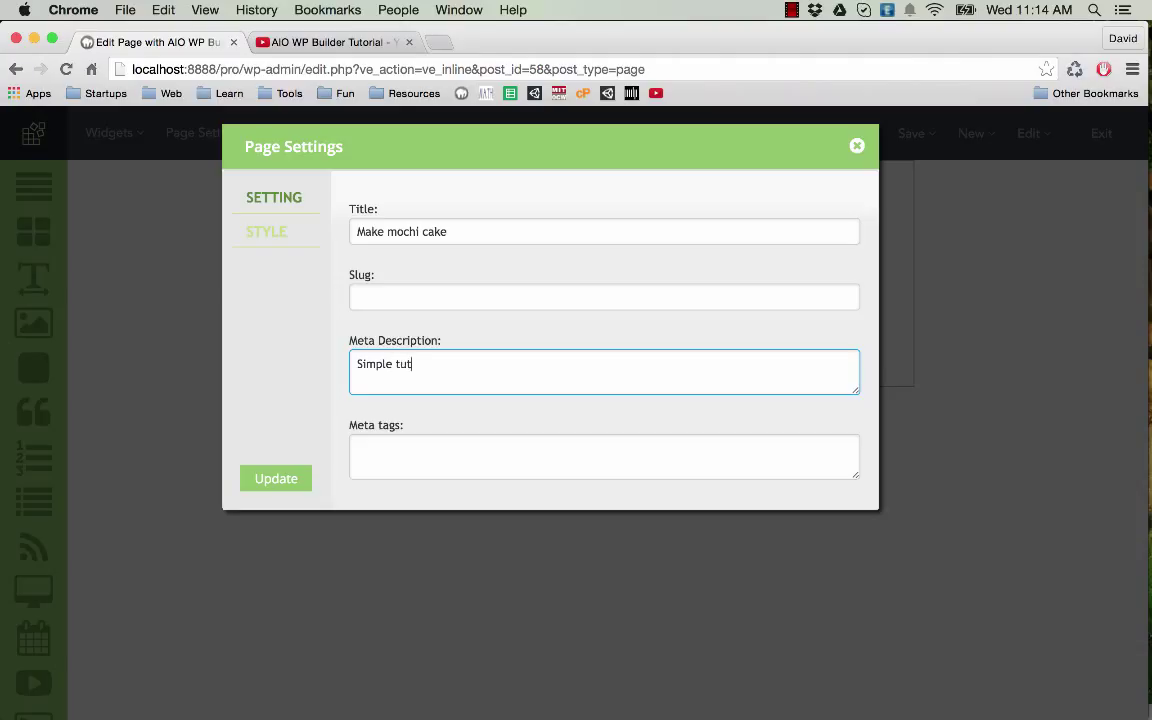
type("orial show")
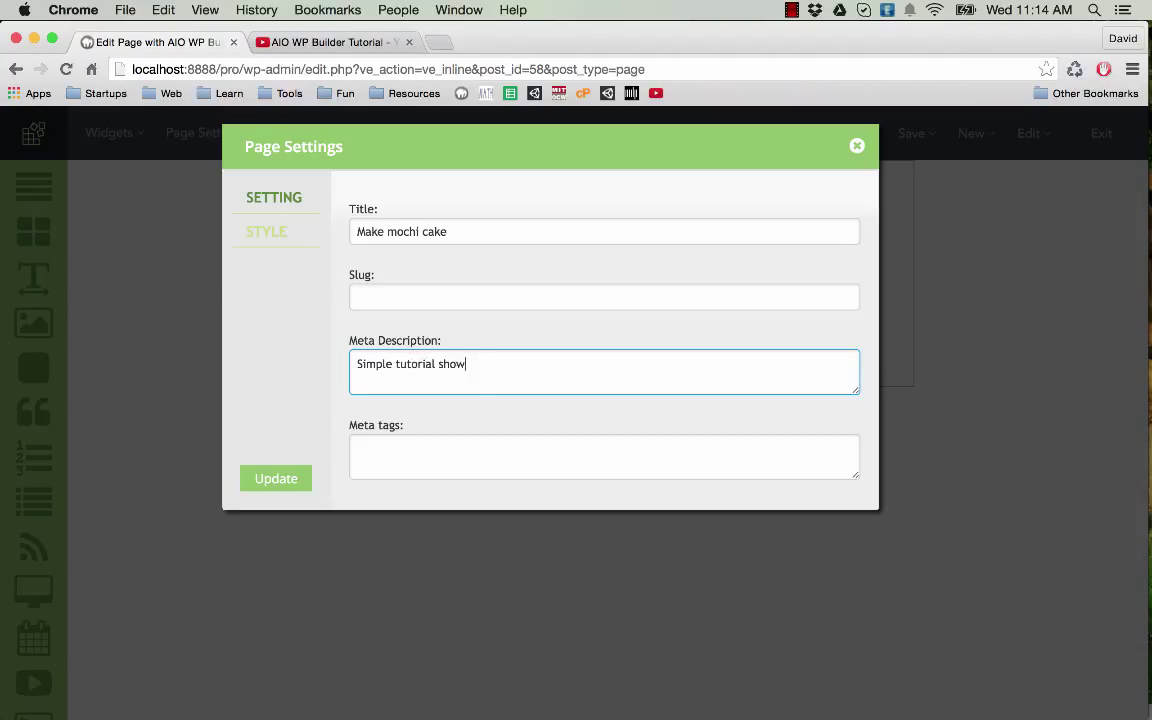
type("ing how to")
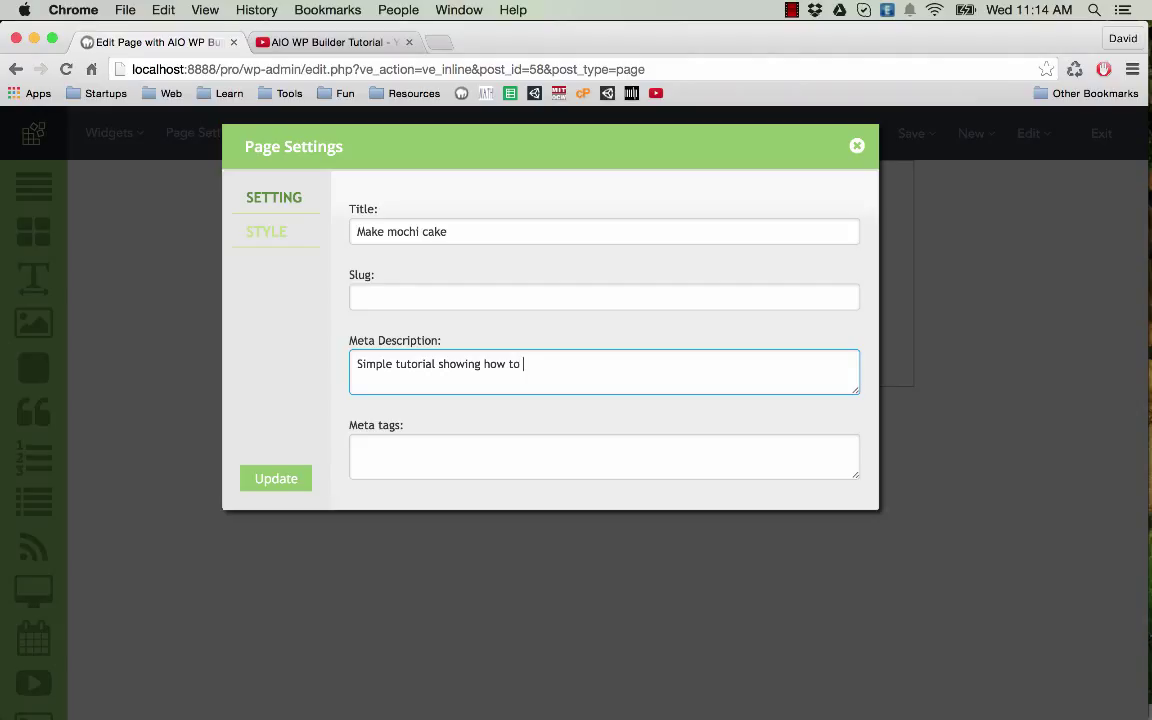
type("make mochi c")
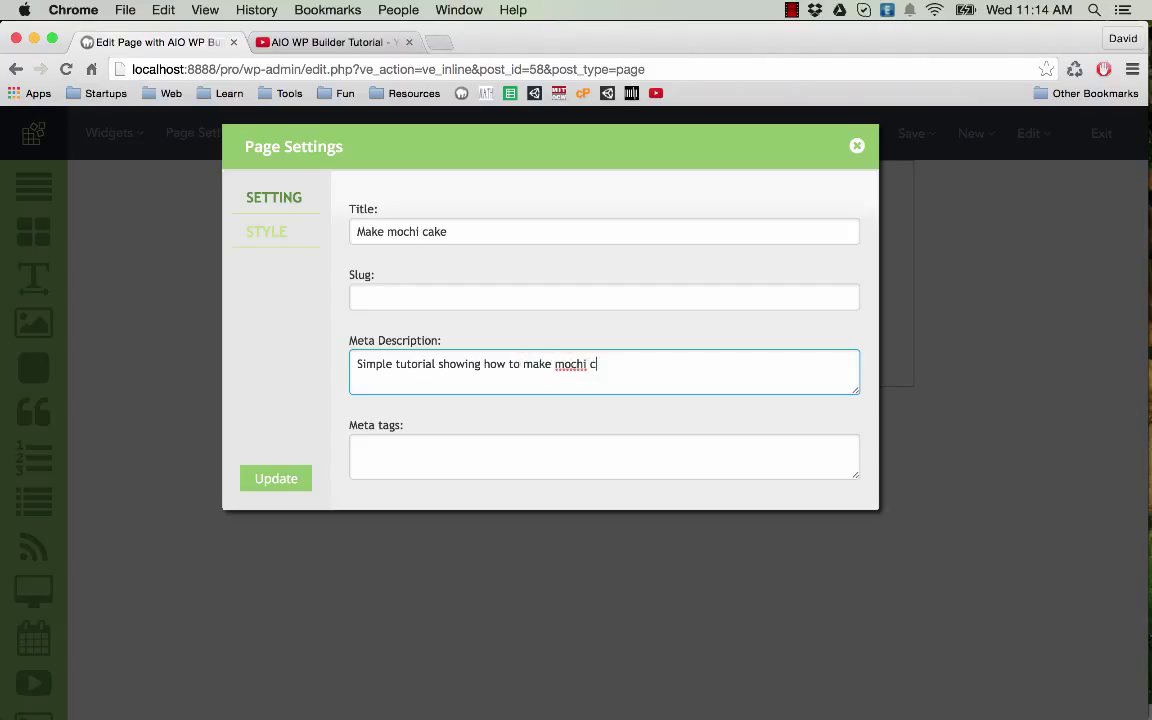
type("akes")
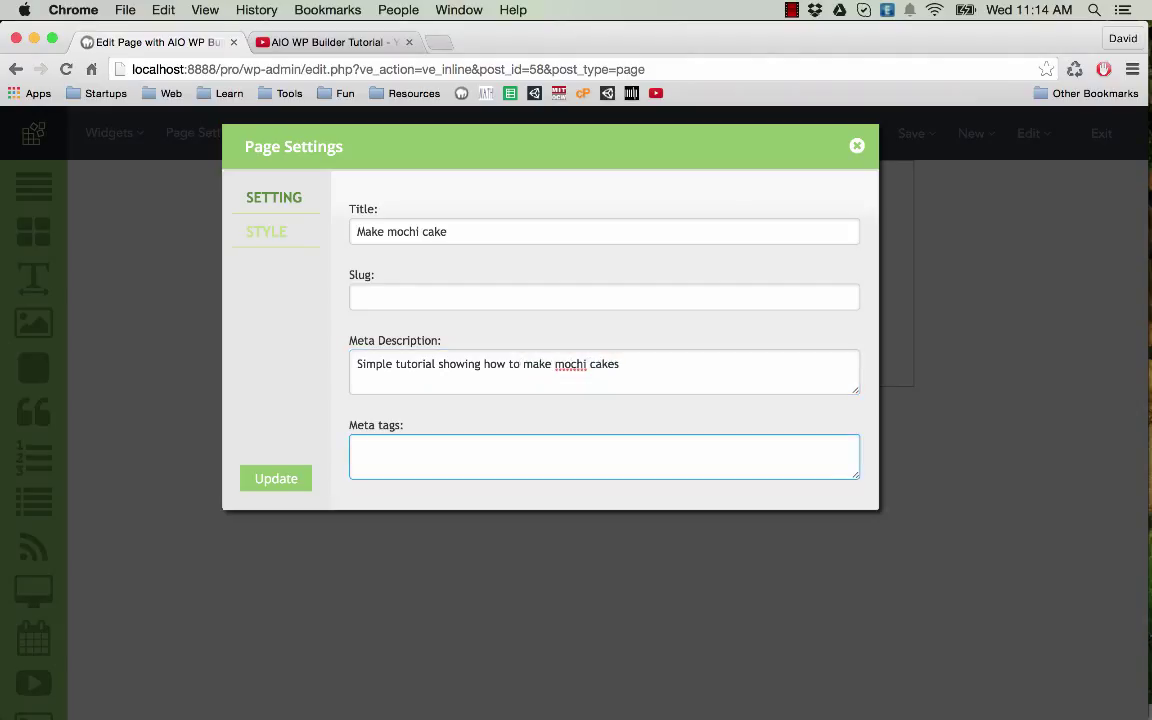
Set the meta tags to 'make cake, mochi cake'
type("make cake,")
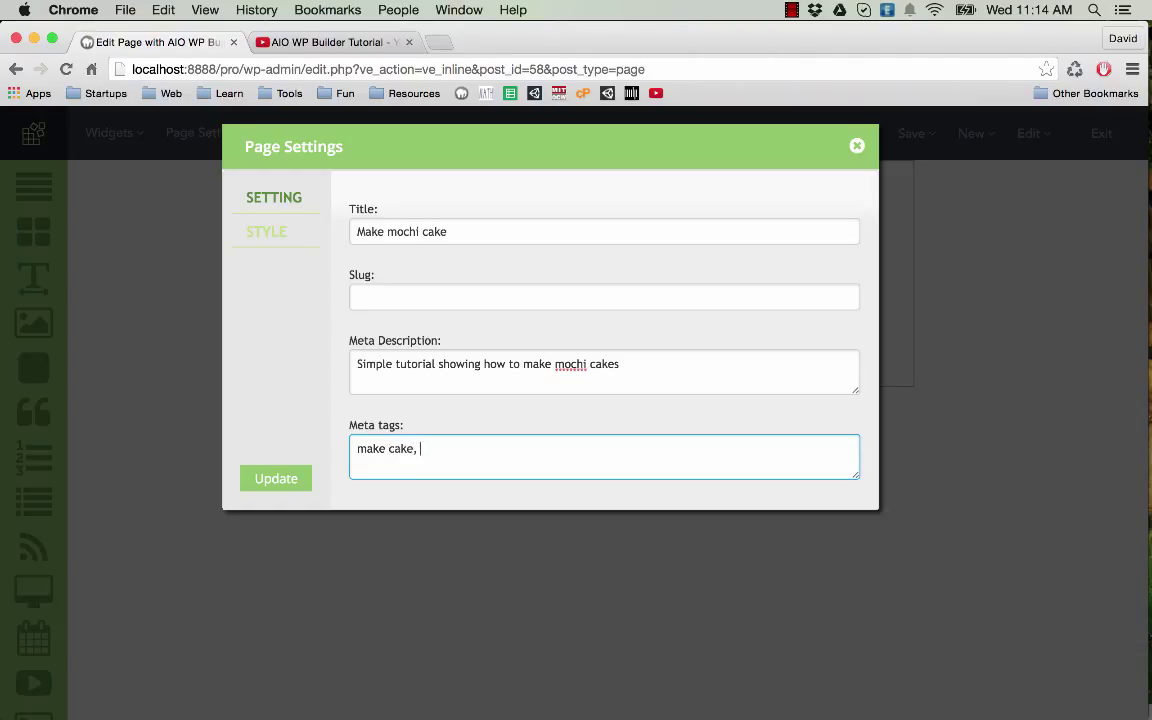
type("mochi cake")
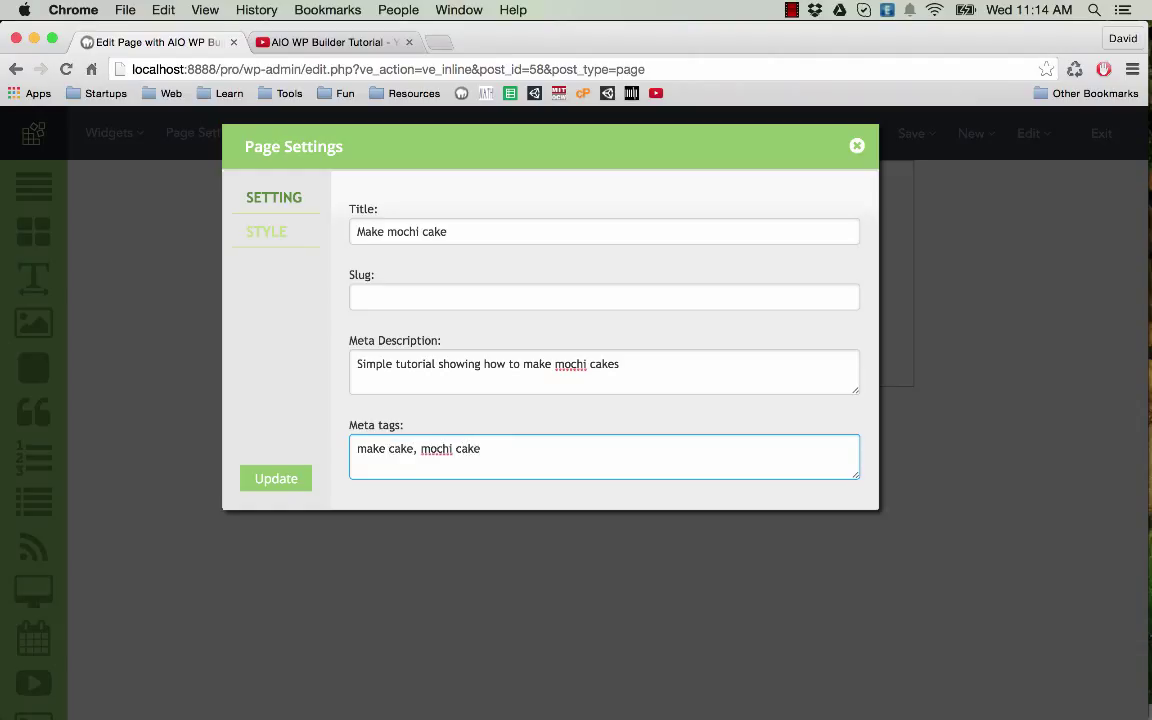
Apply the page settings, publish the page and view it in a new tab
left_click(276, 478)
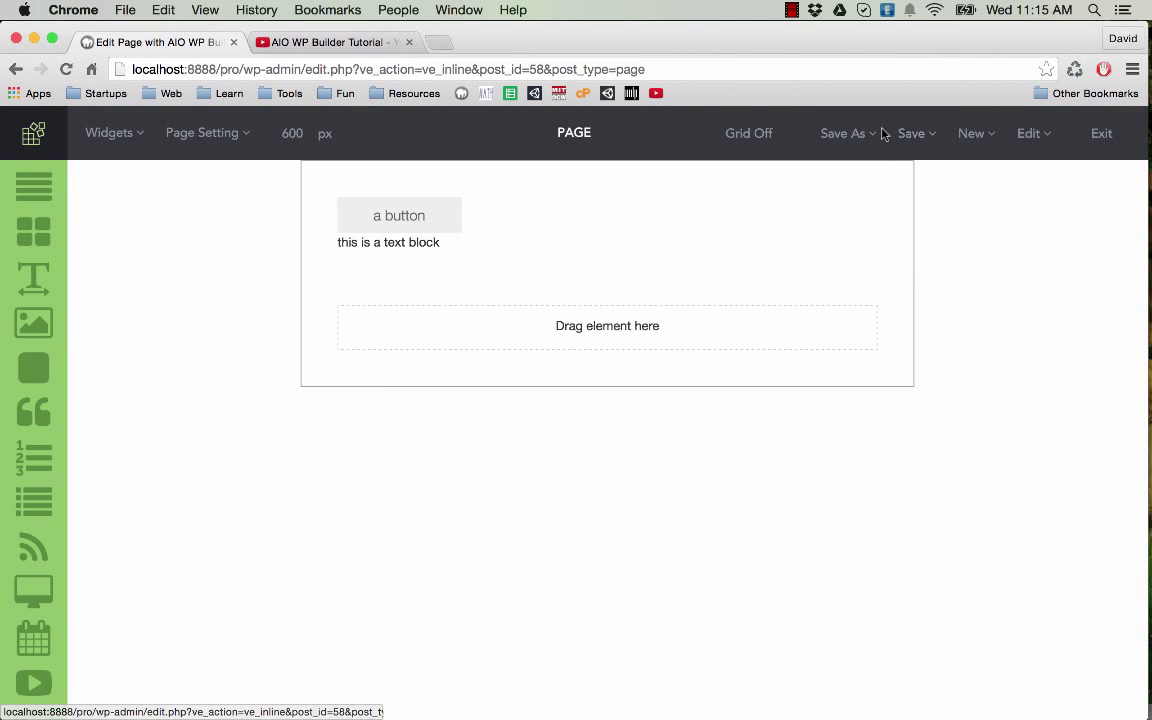
left_click(912, 132)
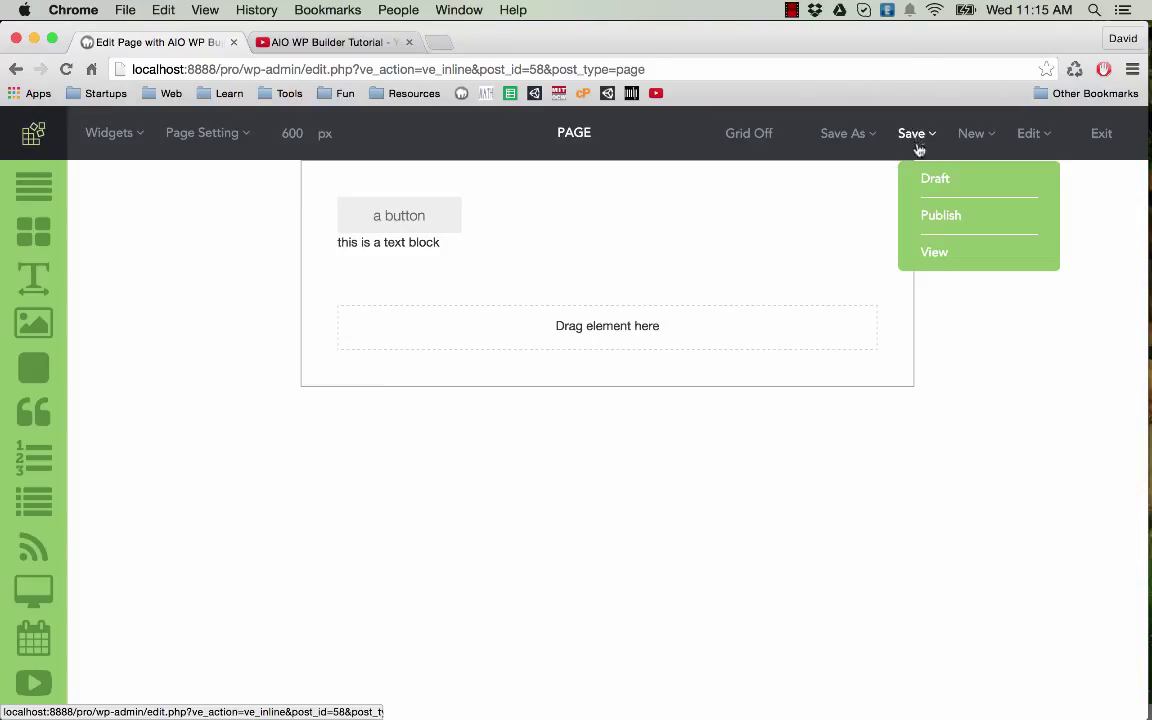
mouse_move(940, 222)
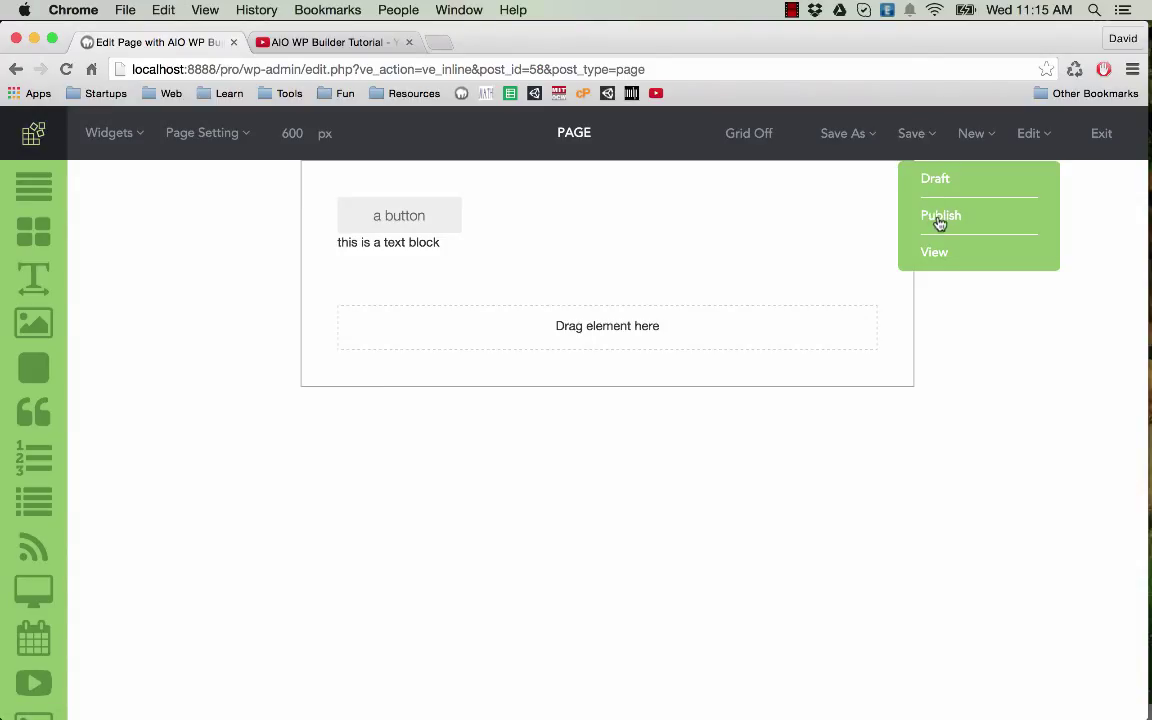
left_click(940, 216)
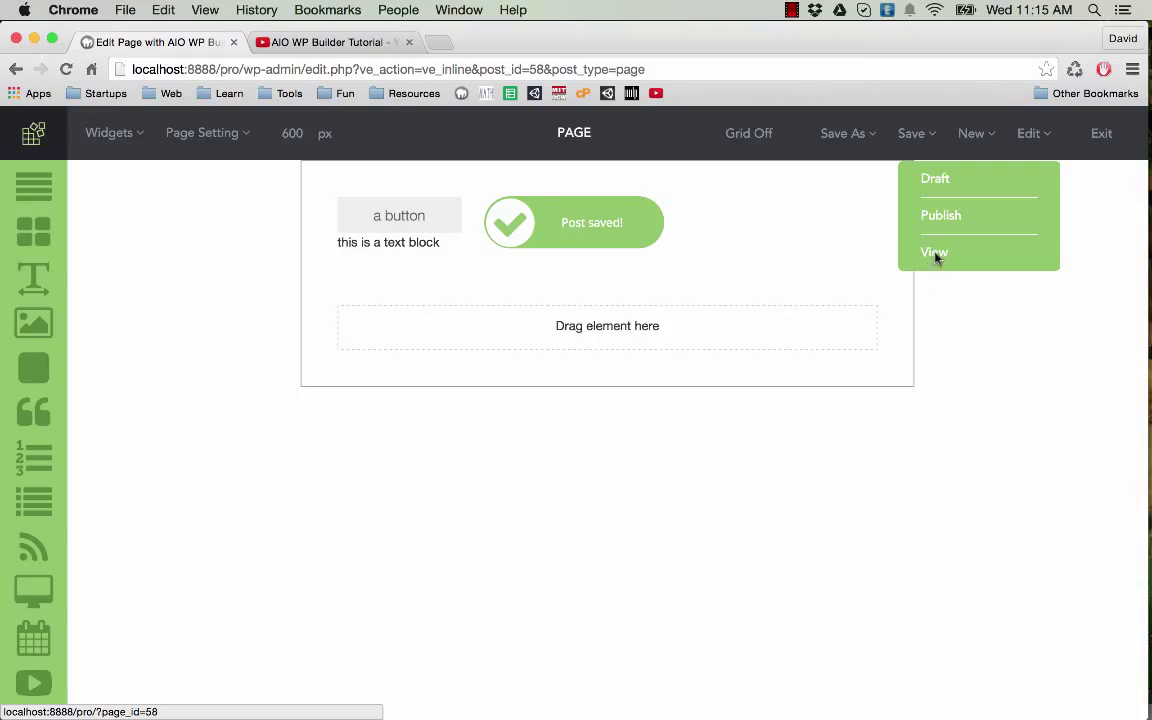
left_click(934, 252)
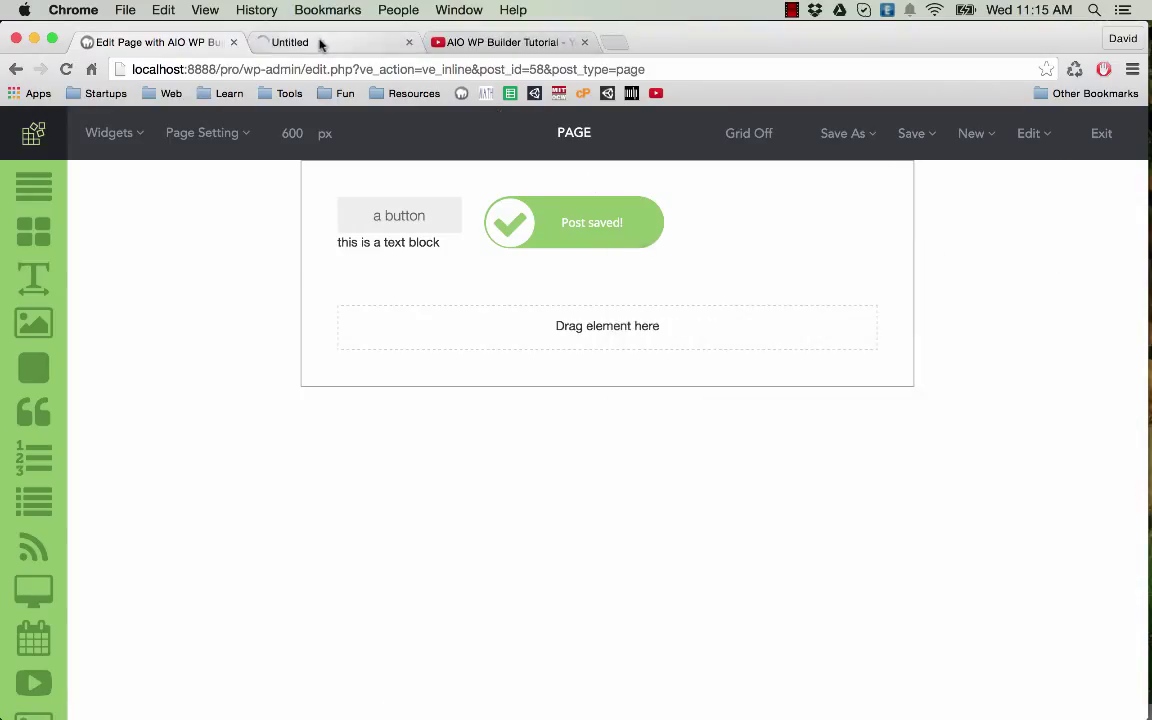